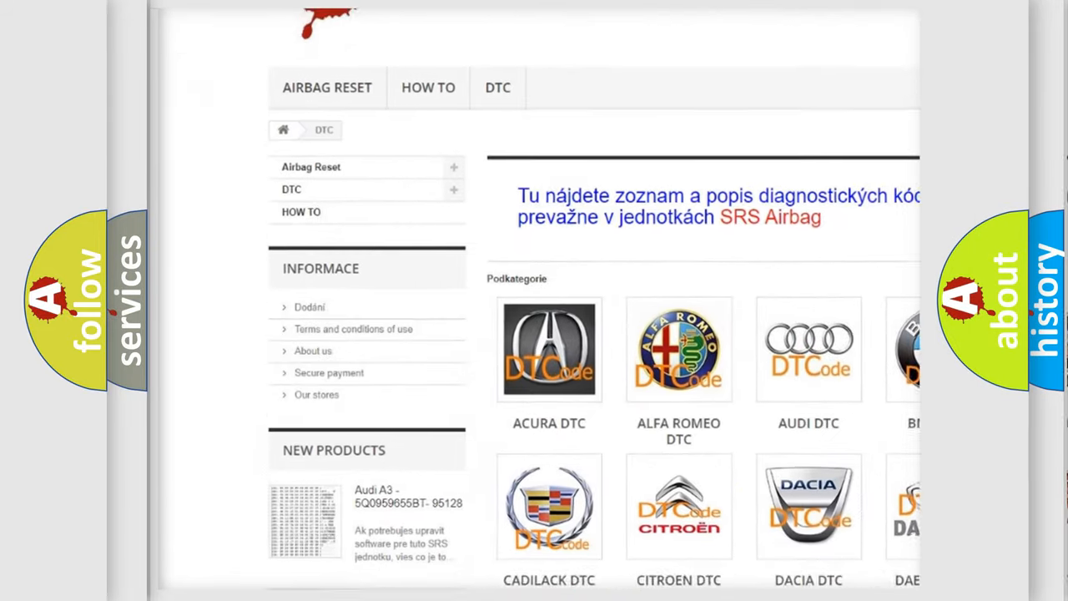
pyautogui.scroll(-3)
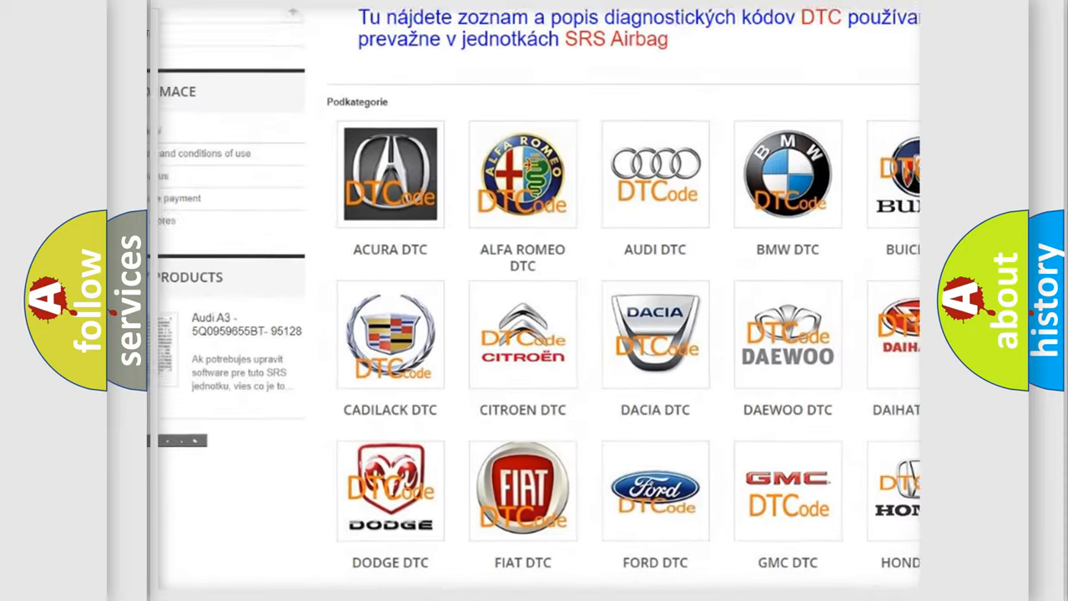
pyautogui.scroll(-3)
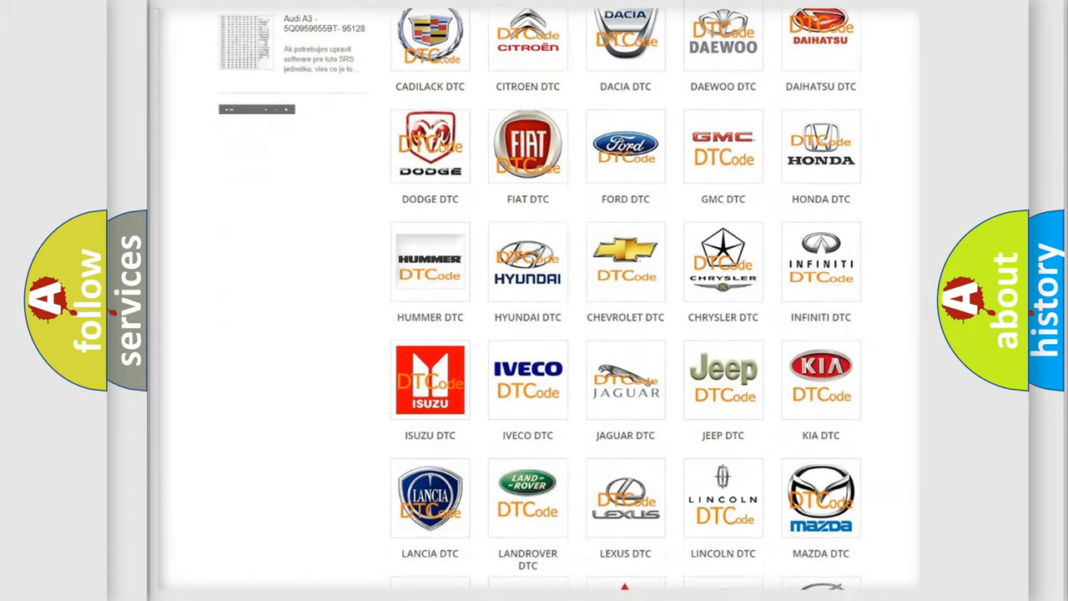
pyautogui.scroll(-3)
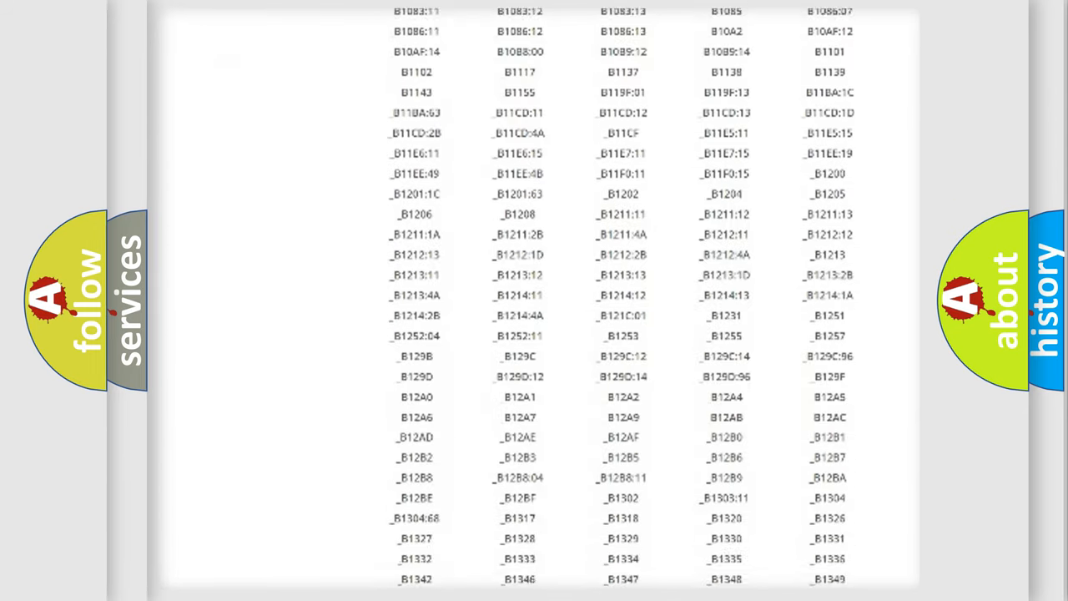
pyautogui.scroll(-3)
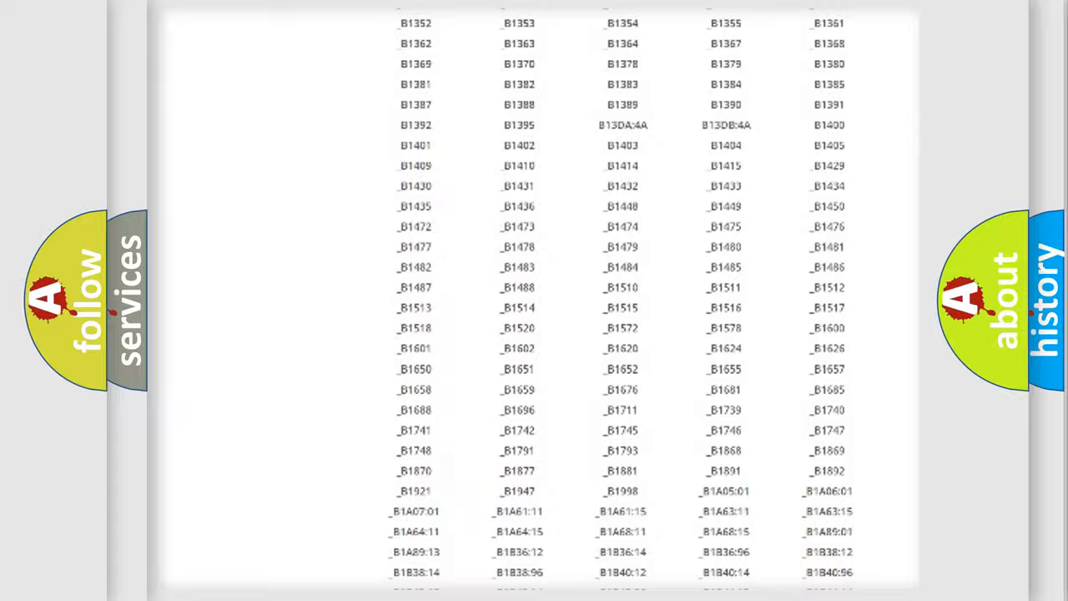